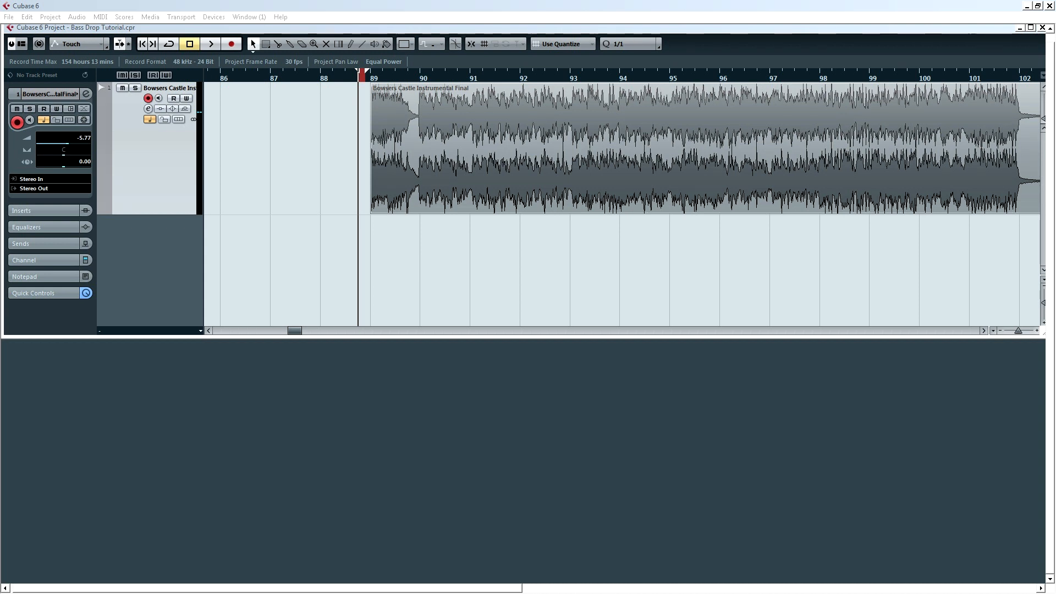
pyautogui.moveTo(581, 284)
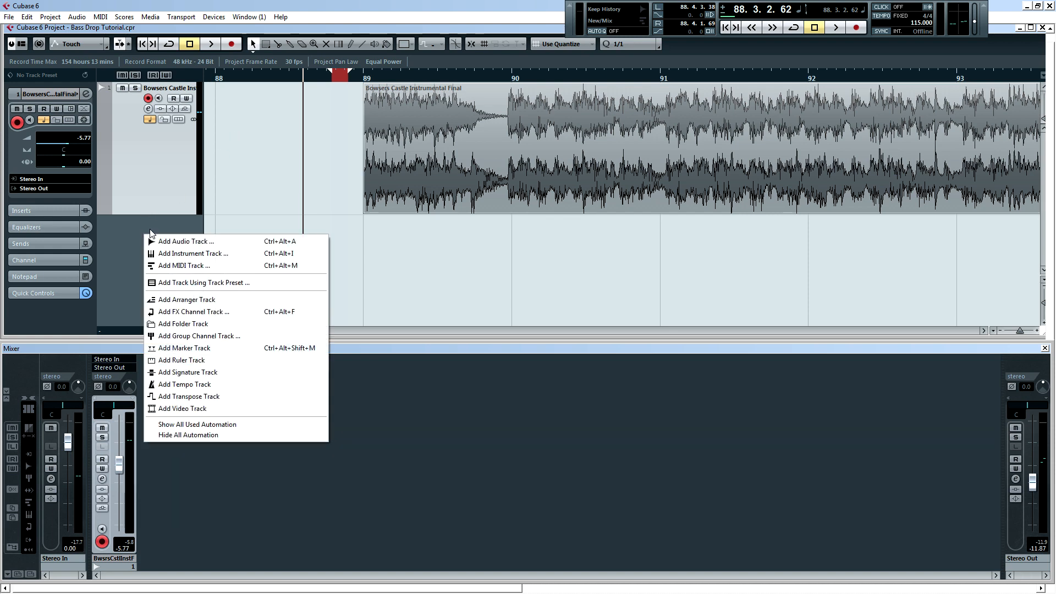
# Add a mono audio track, Audio 02, from the track list's Add Audio Track menu.
pyautogui.click(186, 241)
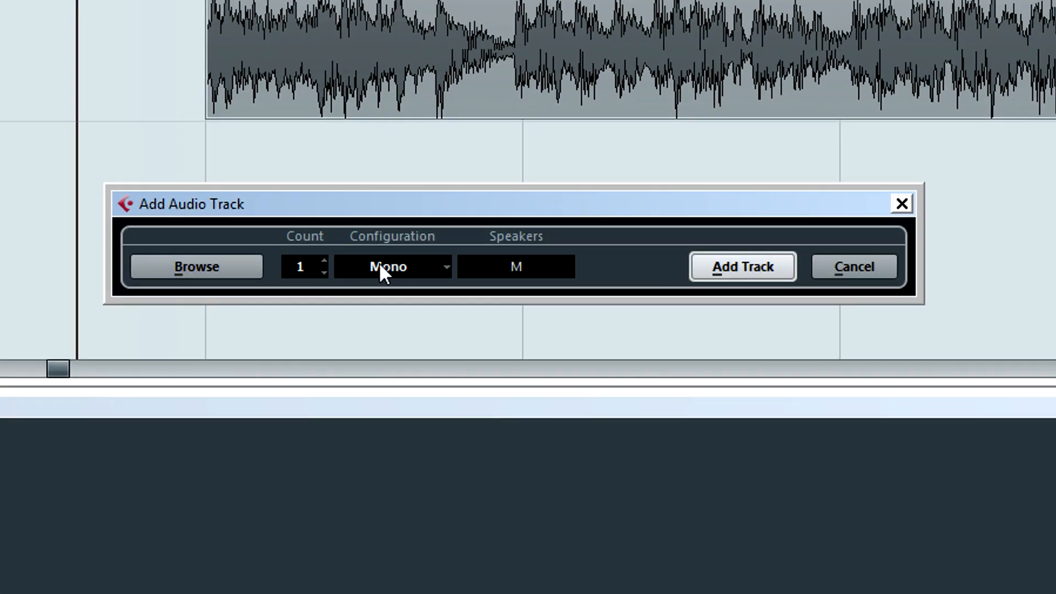
pyautogui.click(742, 266)
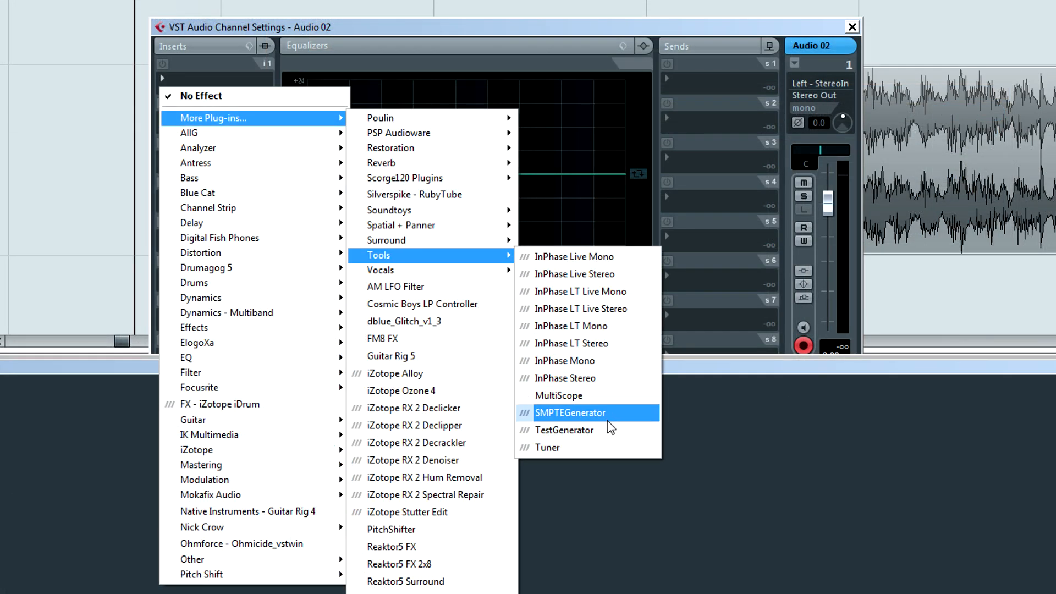
# Insert the TestGenerator plug-in on Audio 02, producing a 440 Hz sine at -12 dB.
pyautogui.click(564, 429)
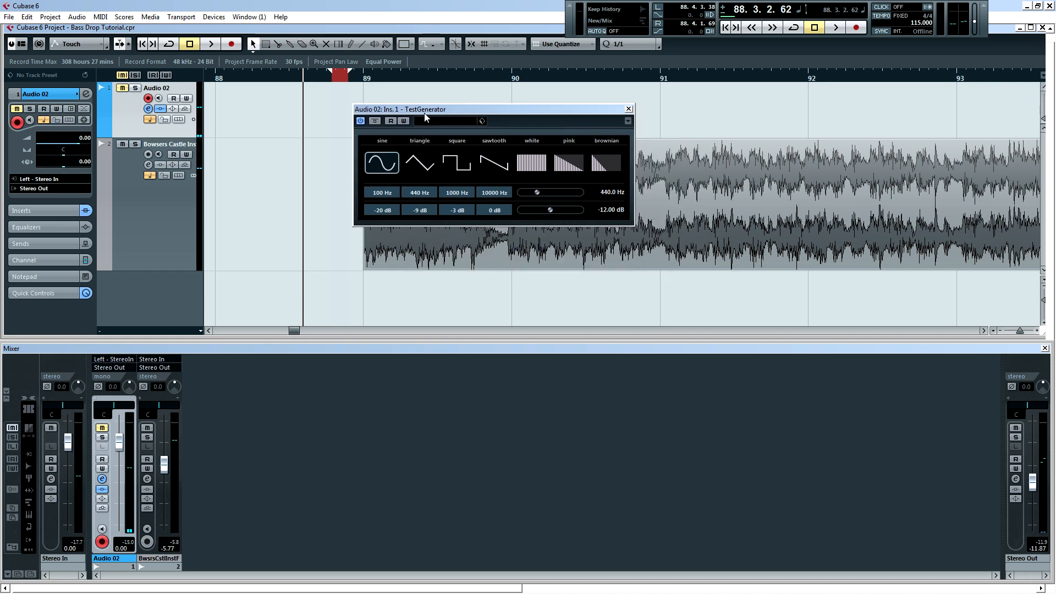
# Close the TestGenerator window to view the breakdown just before bar 90.
pyautogui.click(627, 108)
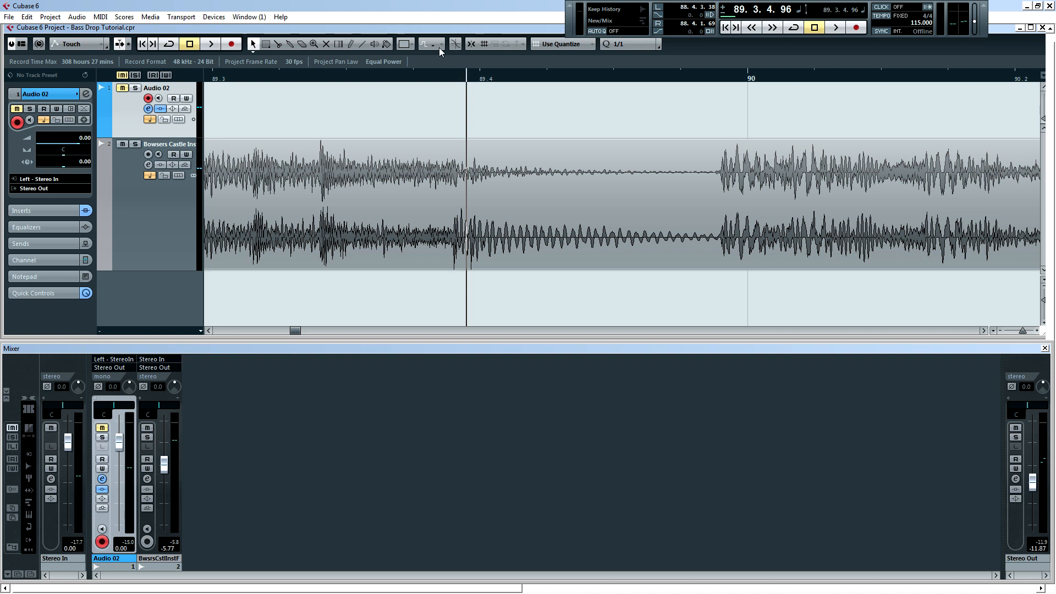
pyautogui.moveTo(122, 88)
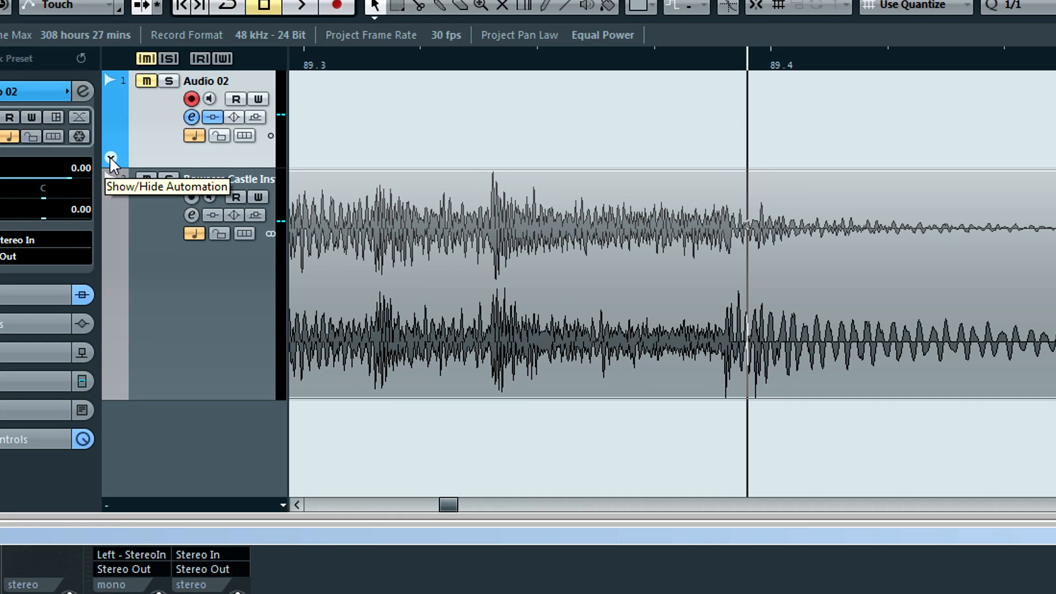
# Reveal Audio 02's automation lane and set it to the Mute parameter.
pyautogui.click(111, 159)
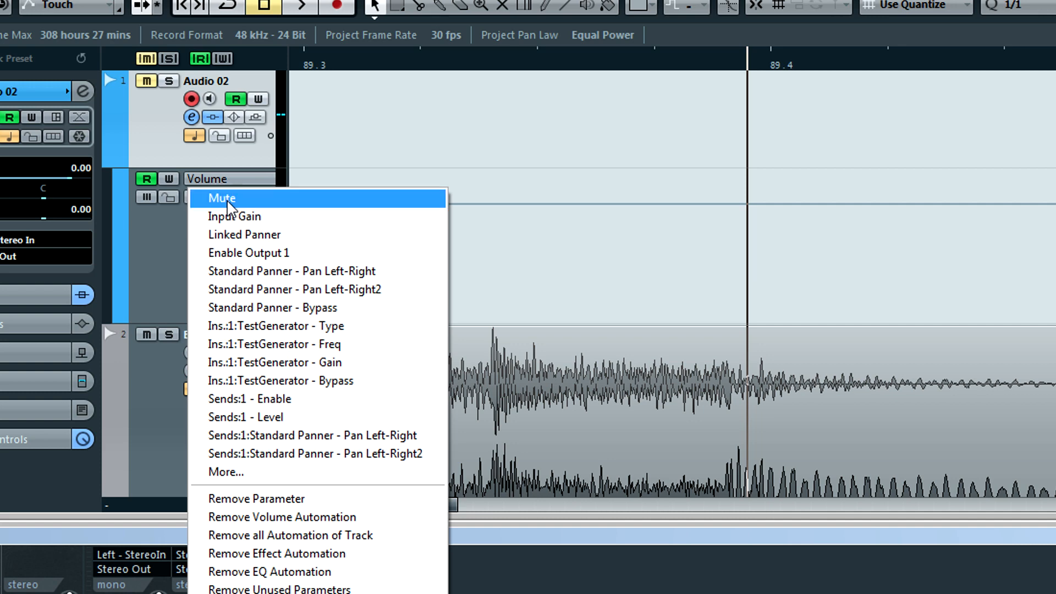
pyautogui.click(220, 198)
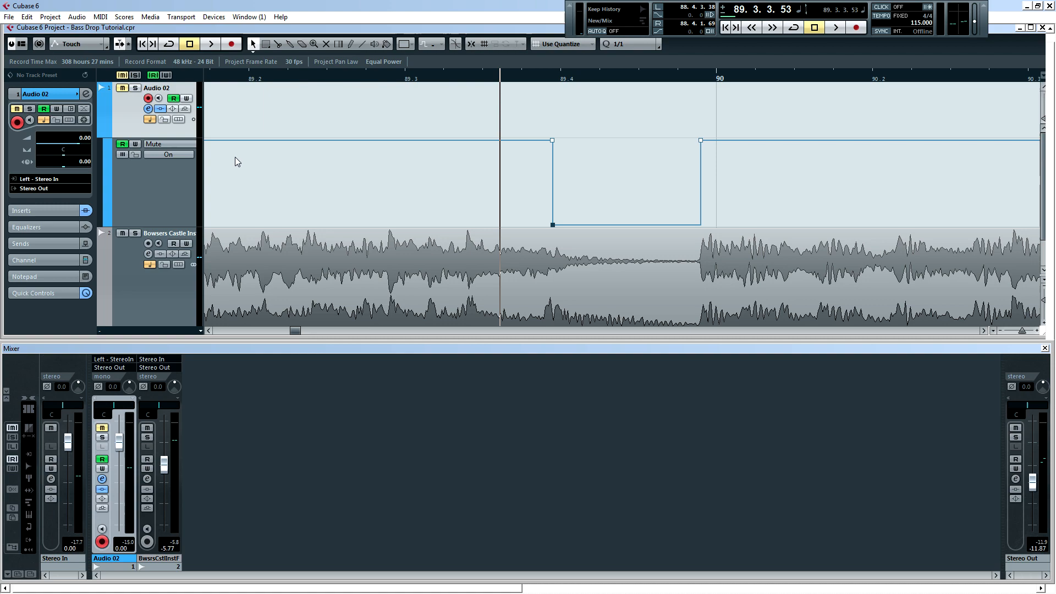
pyautogui.moveTo(162, 148)
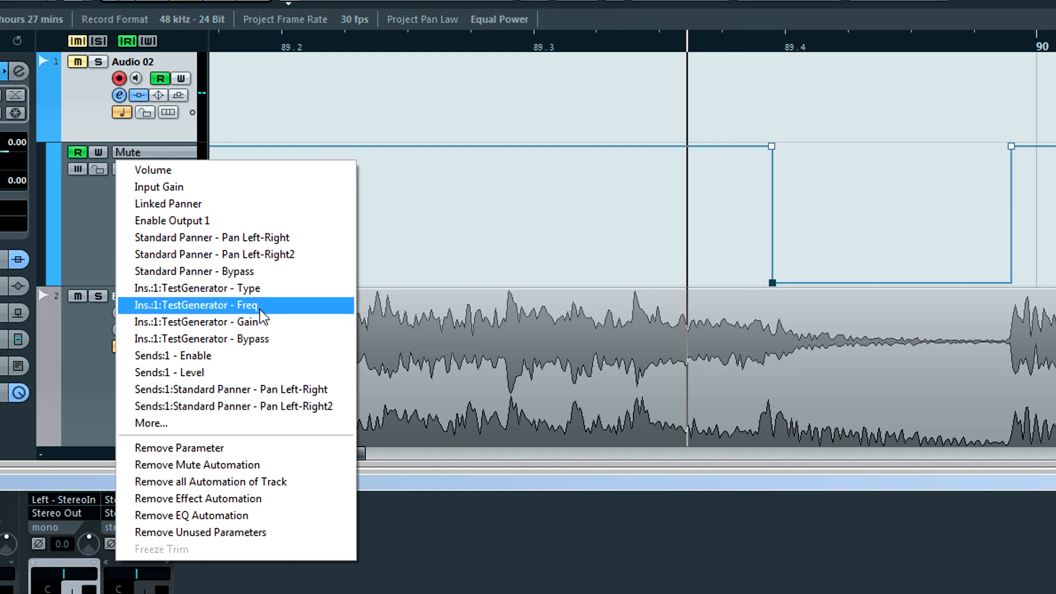
# Retarget Audio 02's automation lane to Ins.:1:TestGenerator - Freq.
pyautogui.click(196, 304)
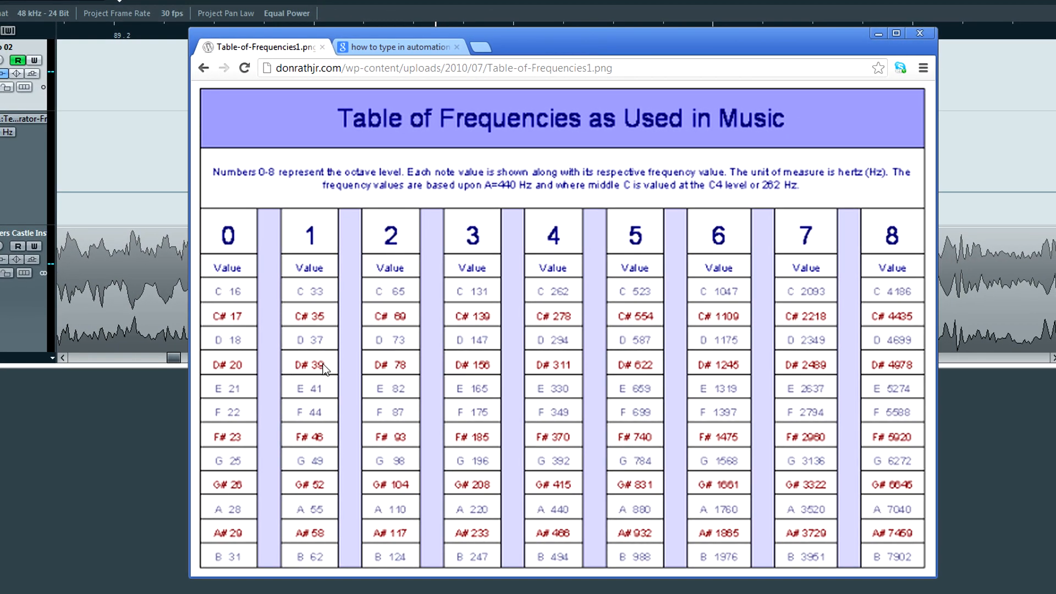
pyautogui.moveTo(416, 303)
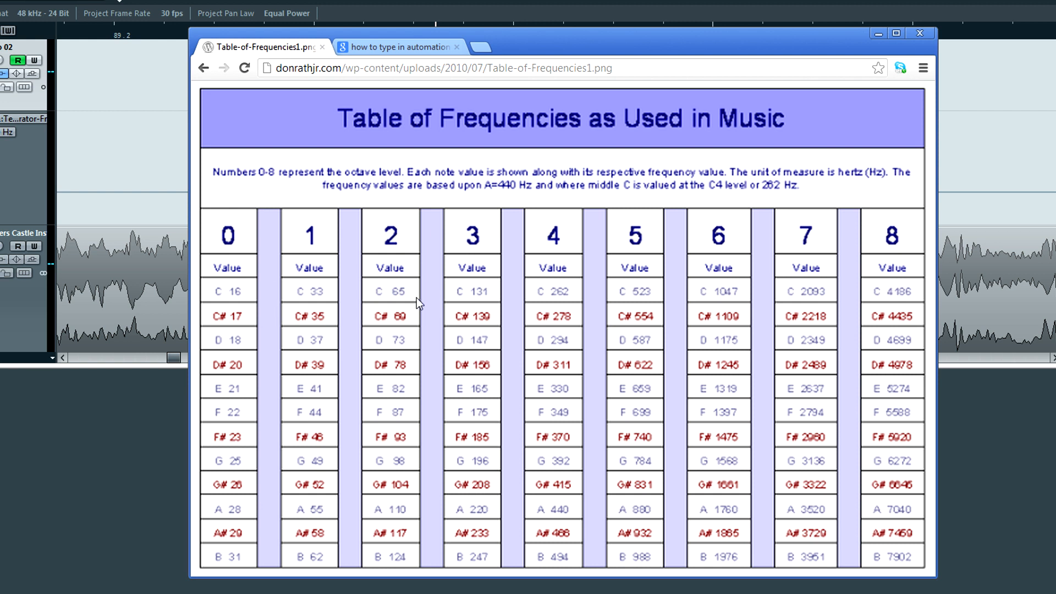
pyautogui.moveTo(385, 297)
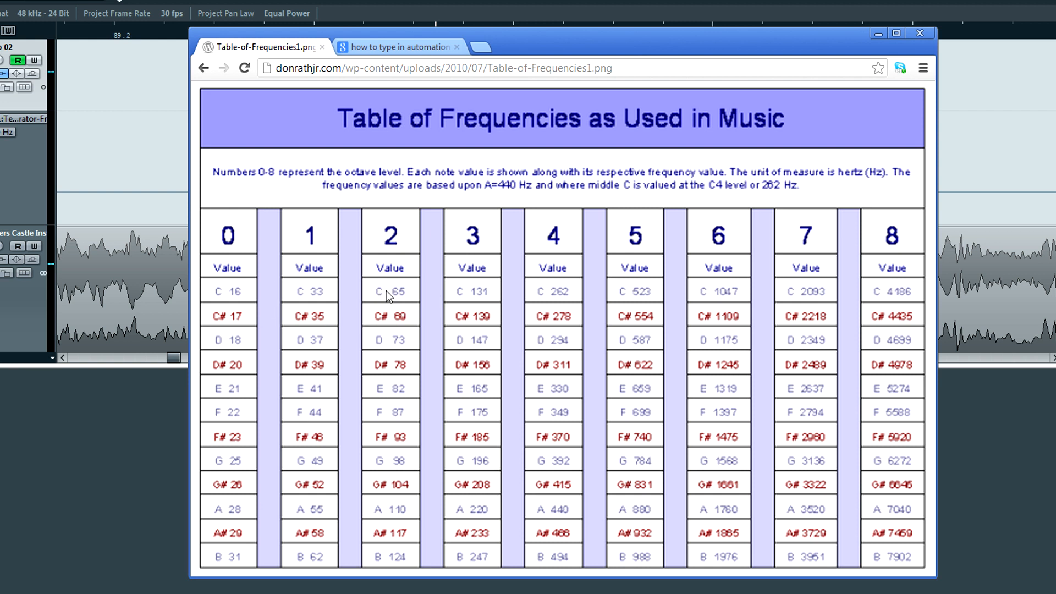
pyautogui.moveTo(412, 302)
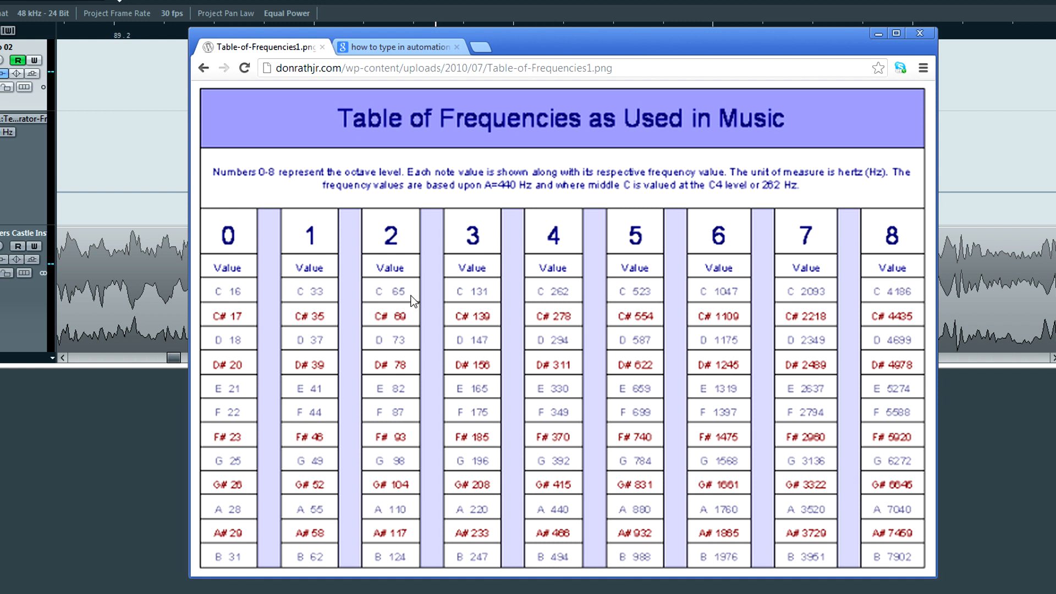
pyautogui.moveTo(386, 289)
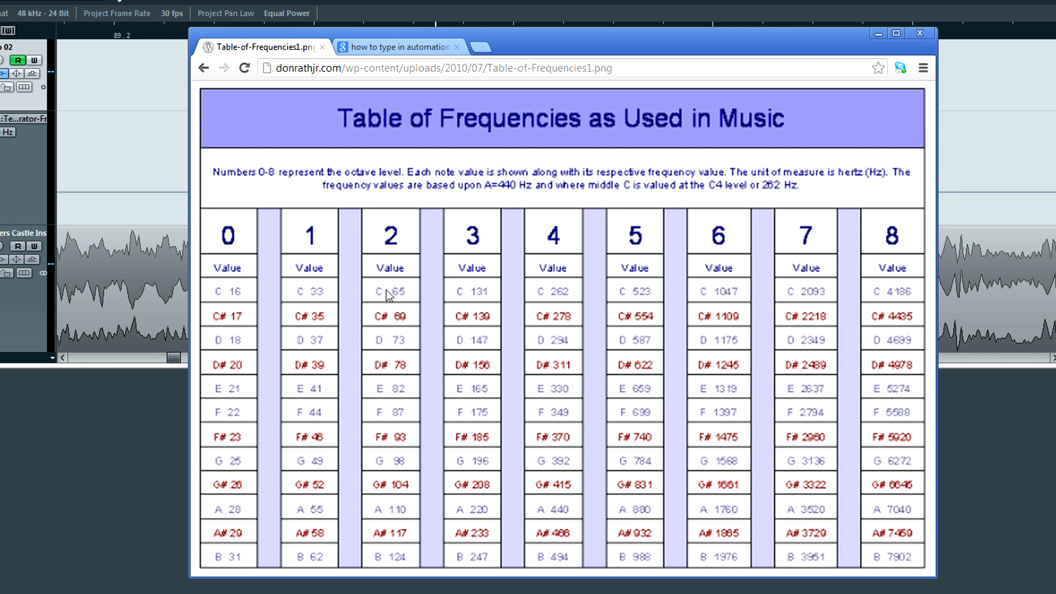
pyautogui.moveTo(390, 298)
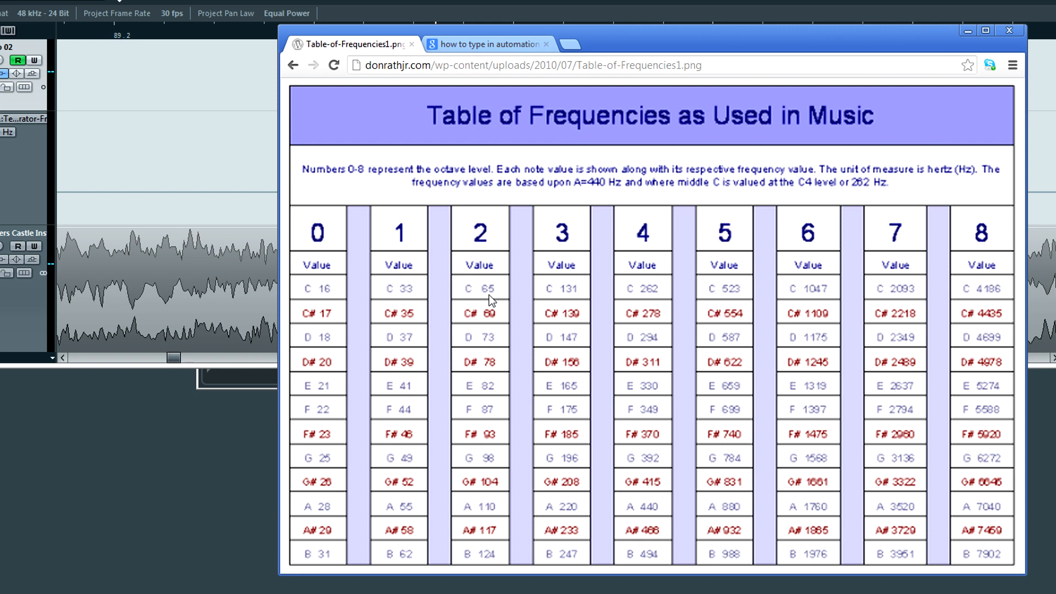
pyautogui.moveTo(492, 297)
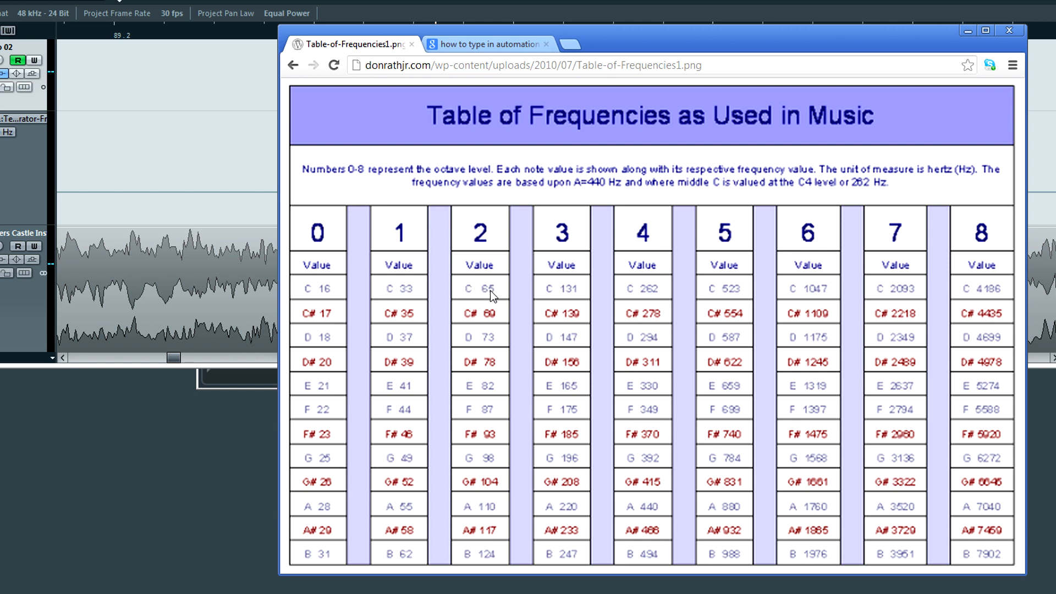
pyautogui.moveTo(507, 301)
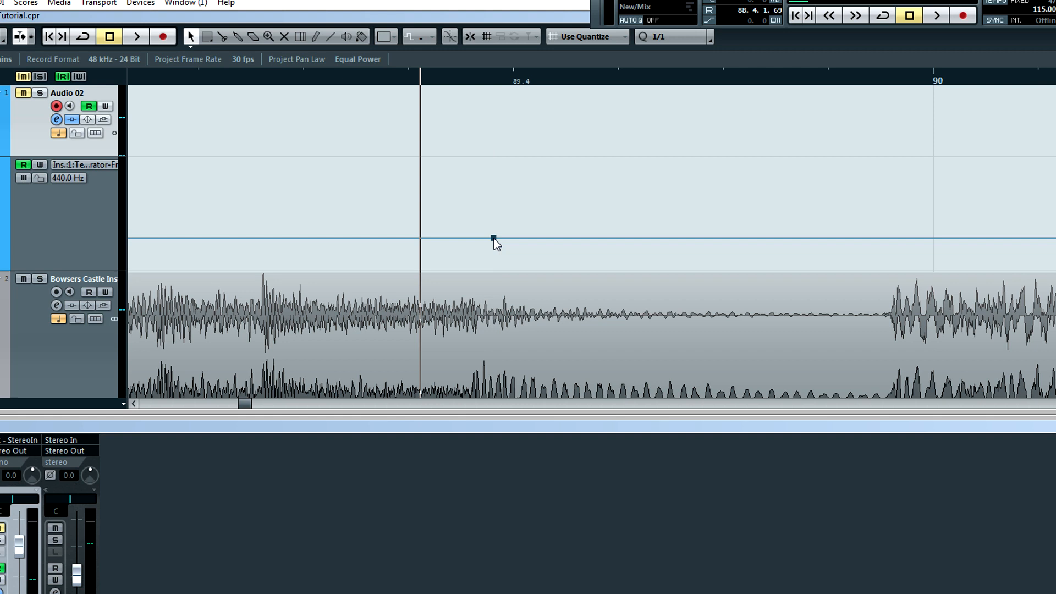
pyautogui.moveTo(898, 244)
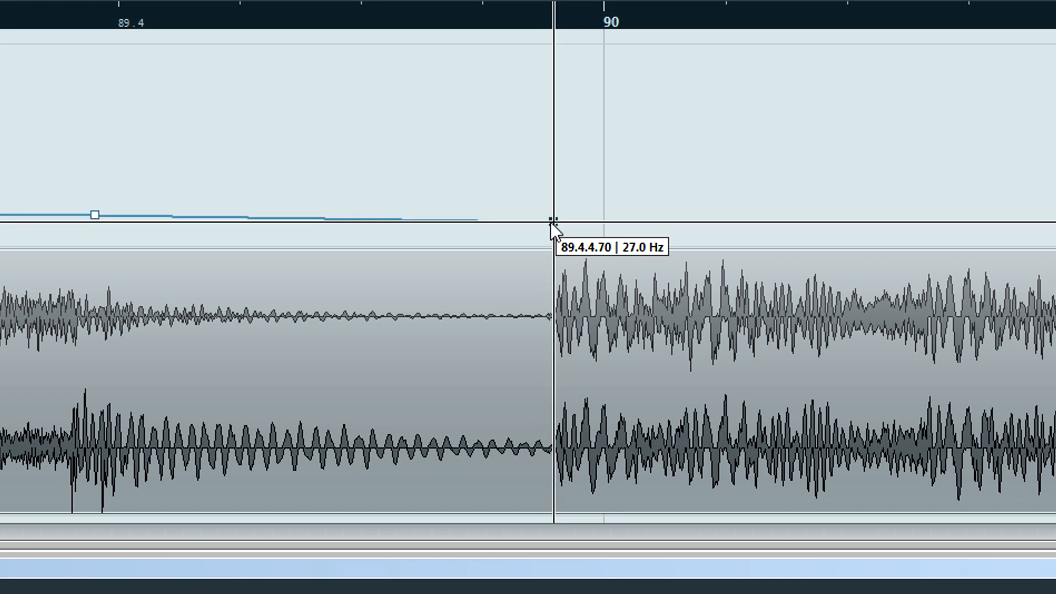
# Add a 27.0 Hz frequency automation point at 89.4.4.70, ending the drop.
pyautogui.click(549, 219)
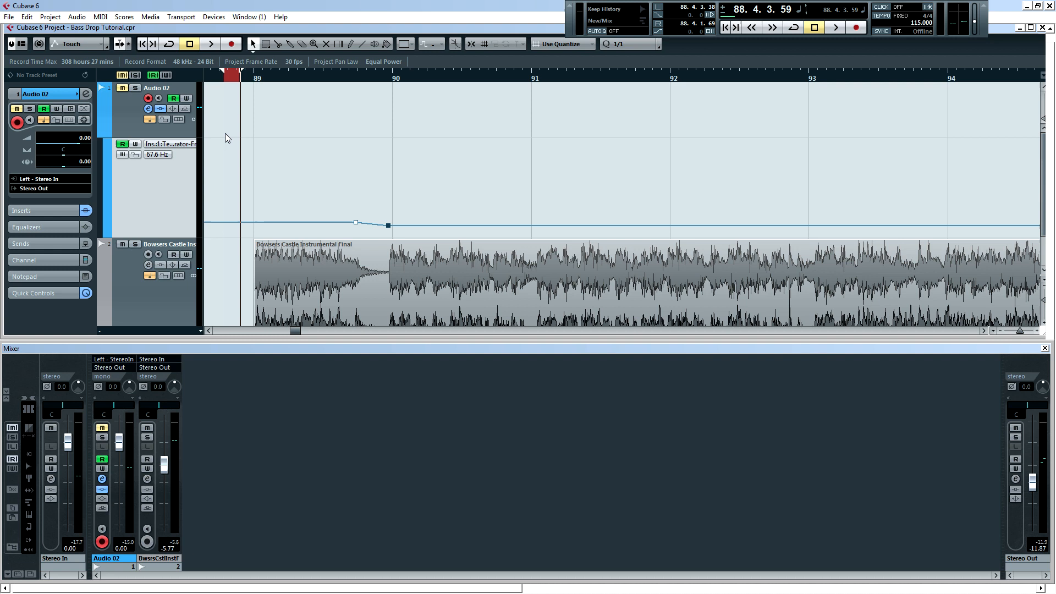
pyautogui.moveTo(254, 177)
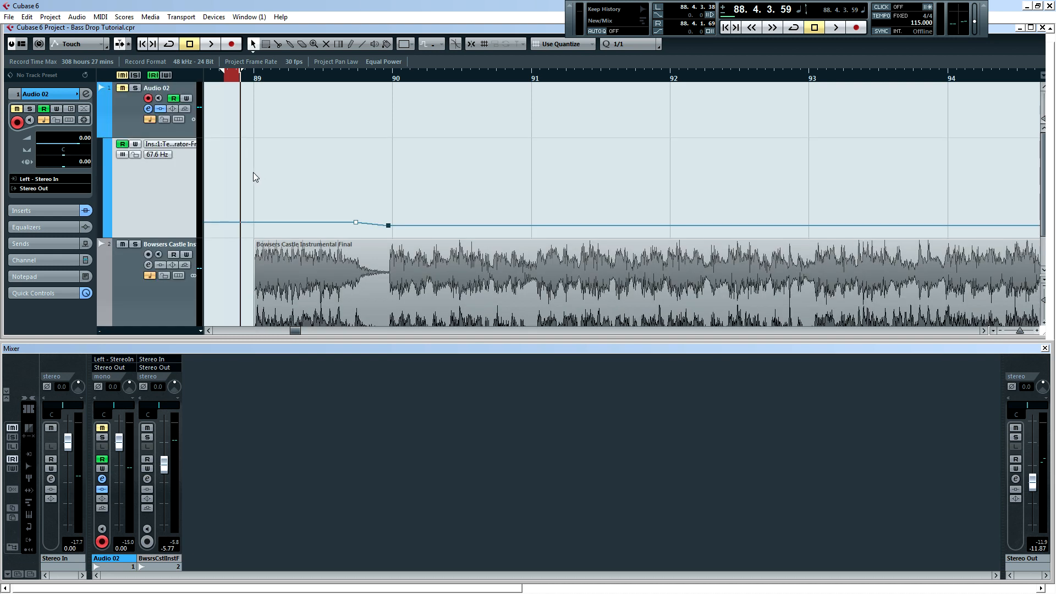
pyautogui.moveTo(123, 114)
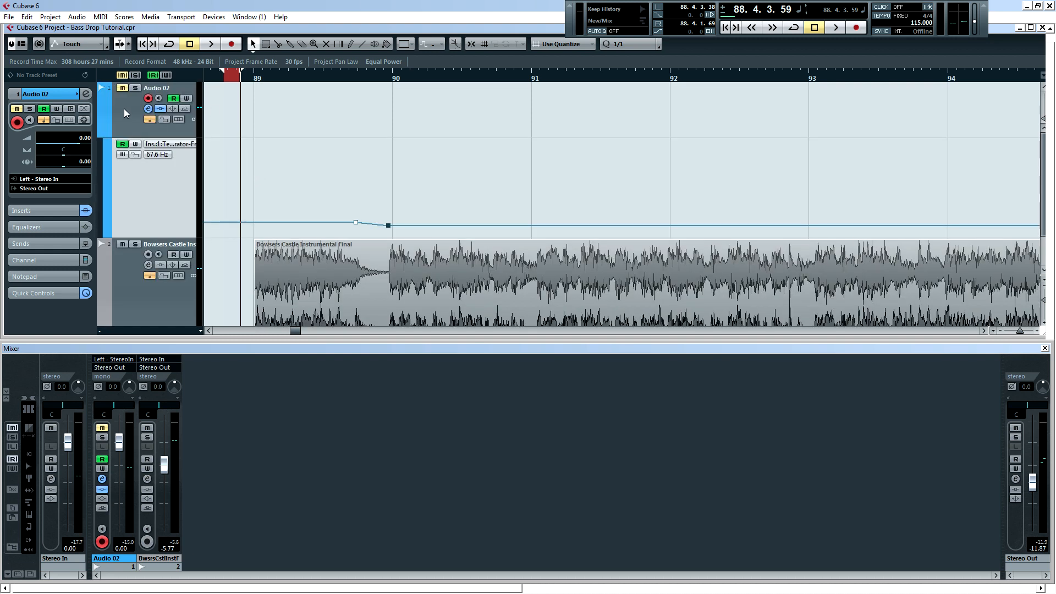